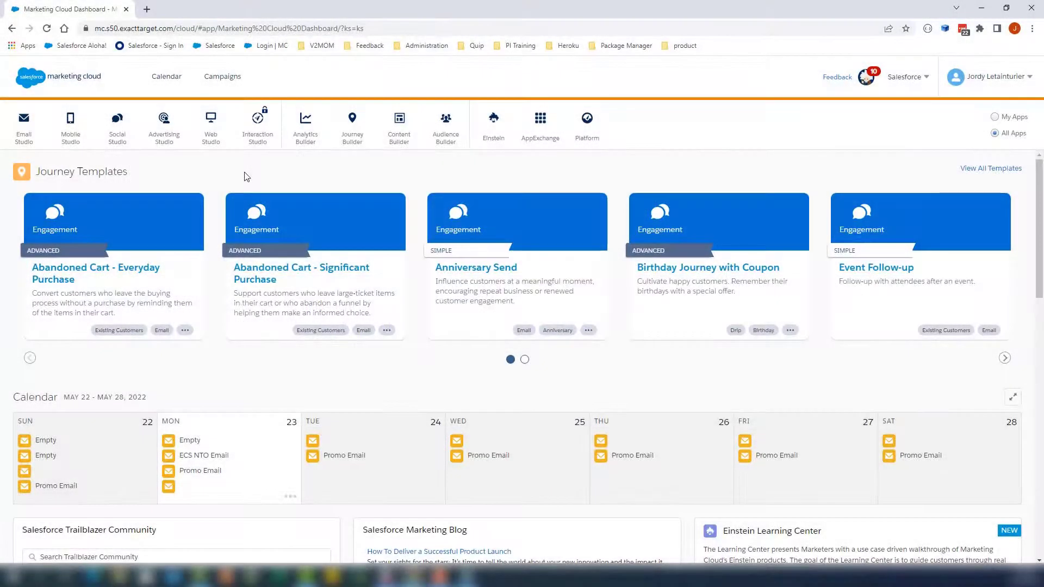
pyautogui.moveTo(23, 125)
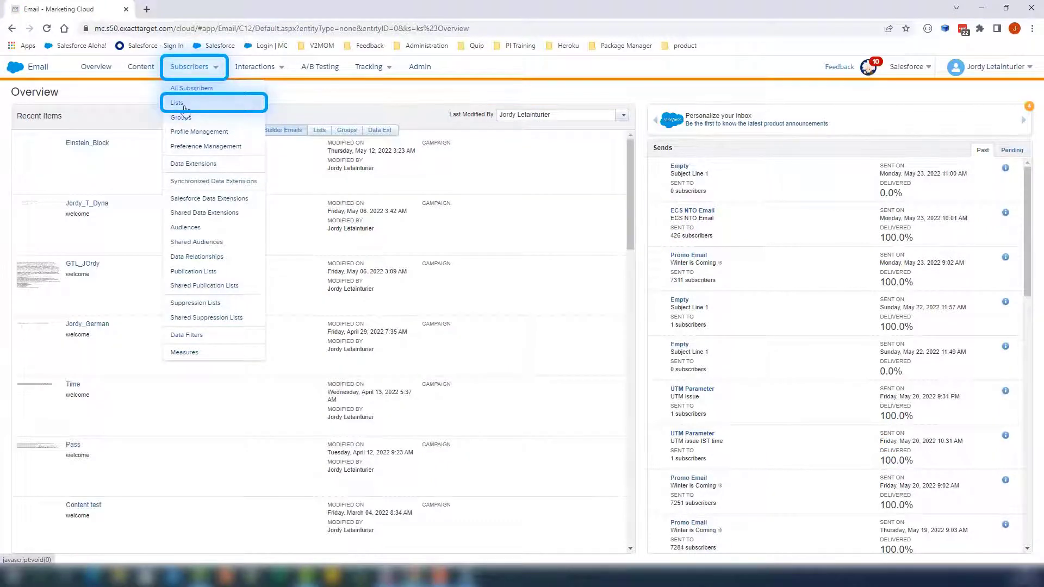
# Step: Go to Subscriber Lists and open the empty Check_List_Detective list in the SRB folder
pyautogui.click(177, 103)
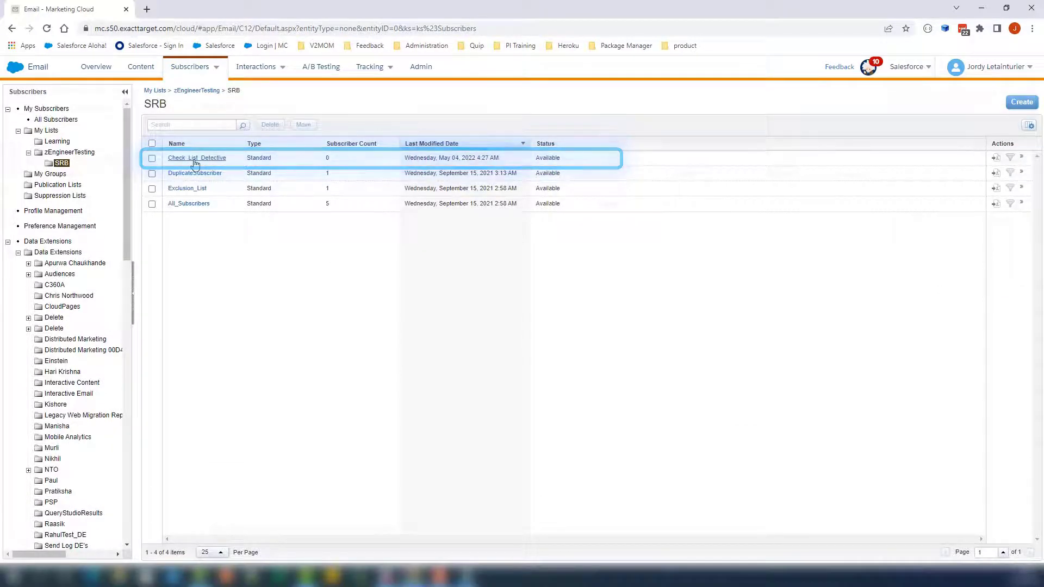
pyautogui.click(196, 158)
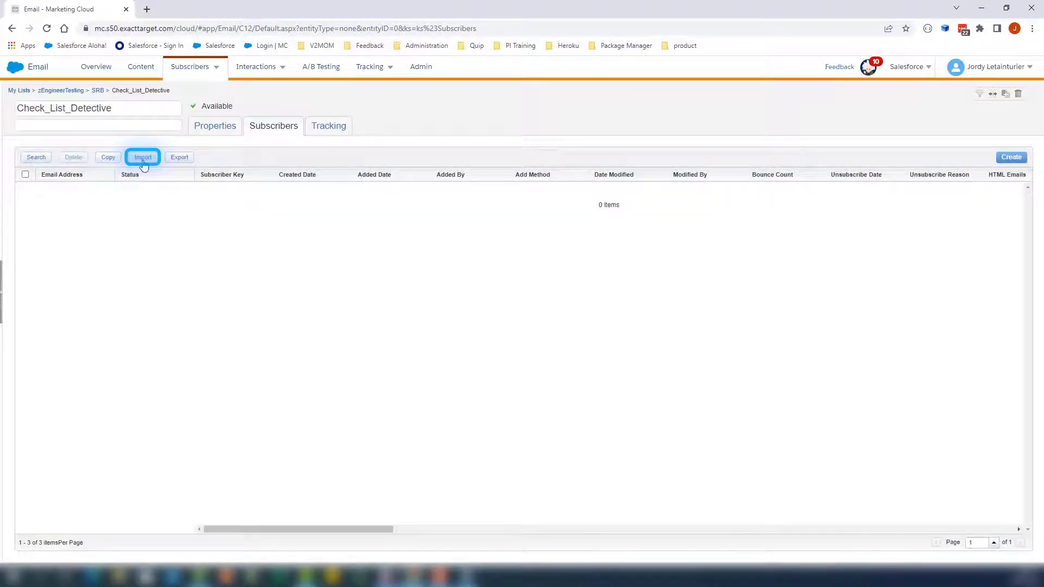
# Step: Start a subscriber import into Check_List_Detective and certify opt-in permission
pyautogui.click(142, 157)
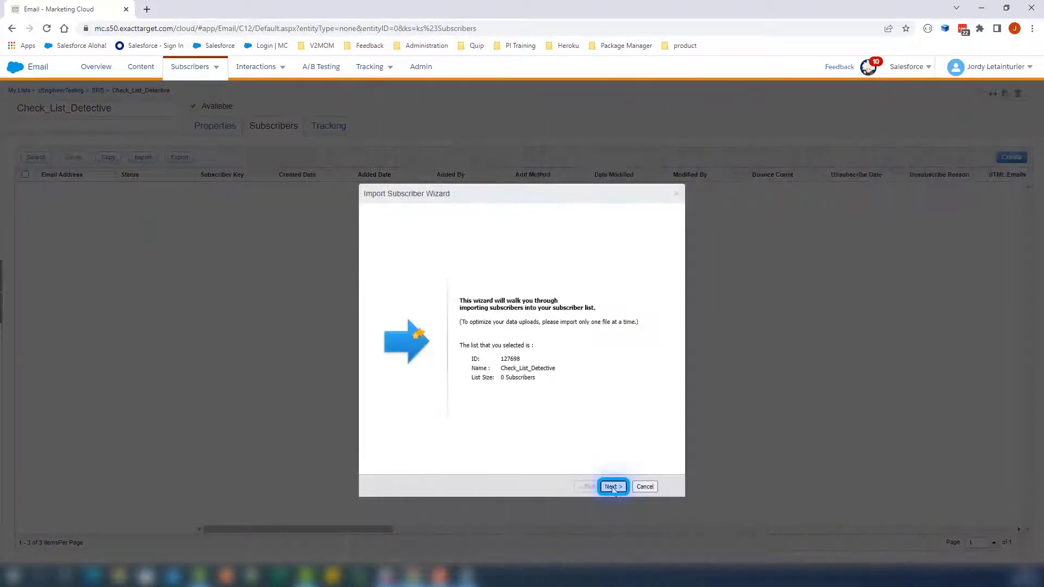
pyautogui.click(611, 487)
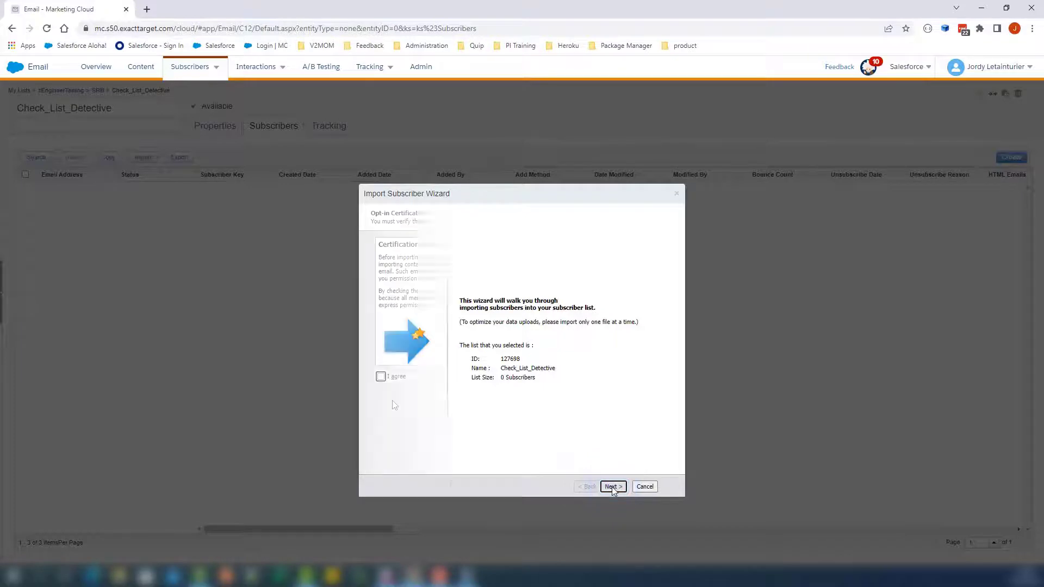
pyautogui.click(611, 487)
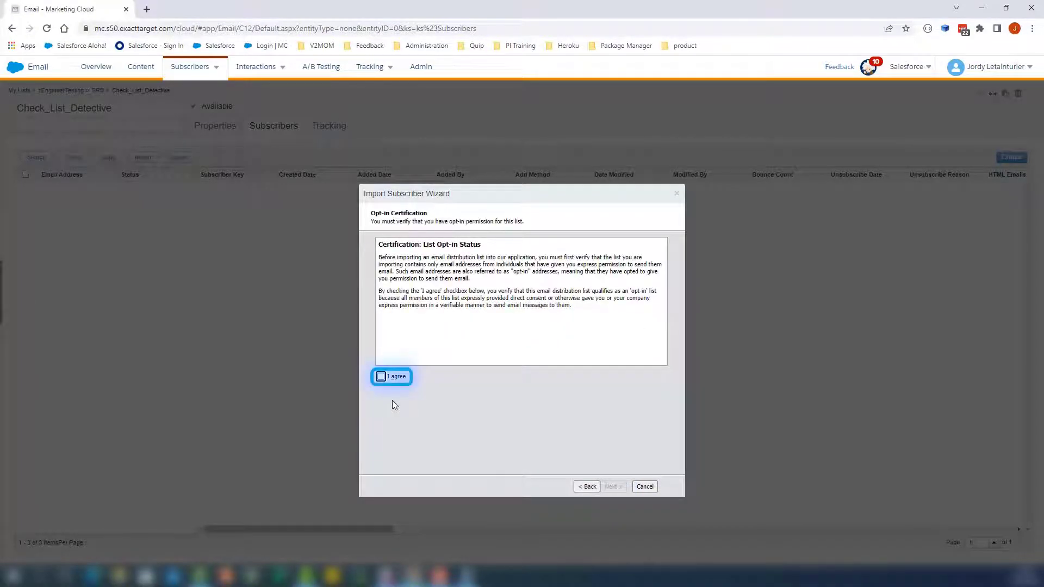
pyautogui.click(380, 376)
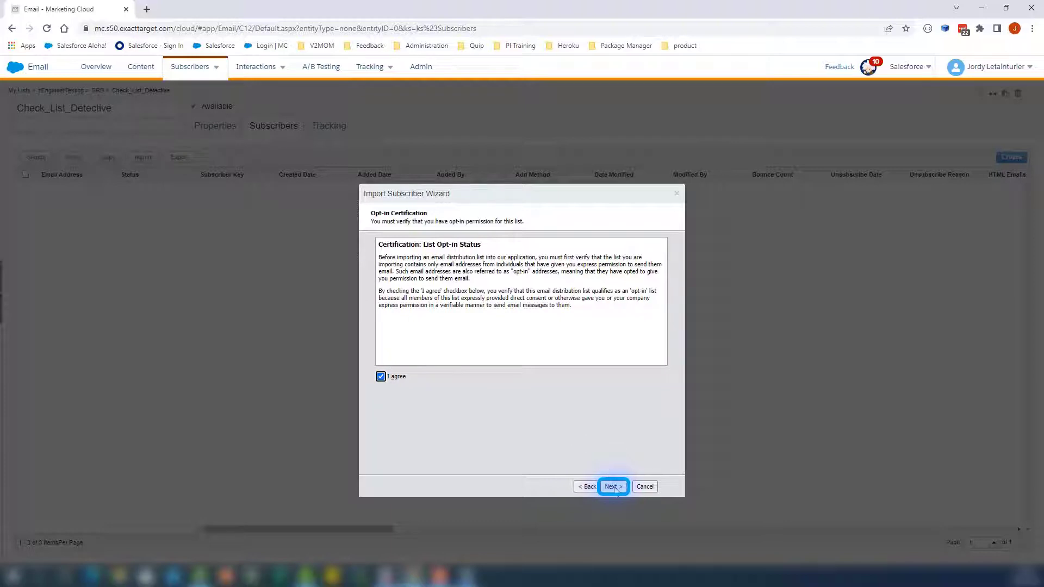
# Step: Upload List_Detective_Check.csv as the import source and continue to column mapping
pyautogui.click(612, 487)
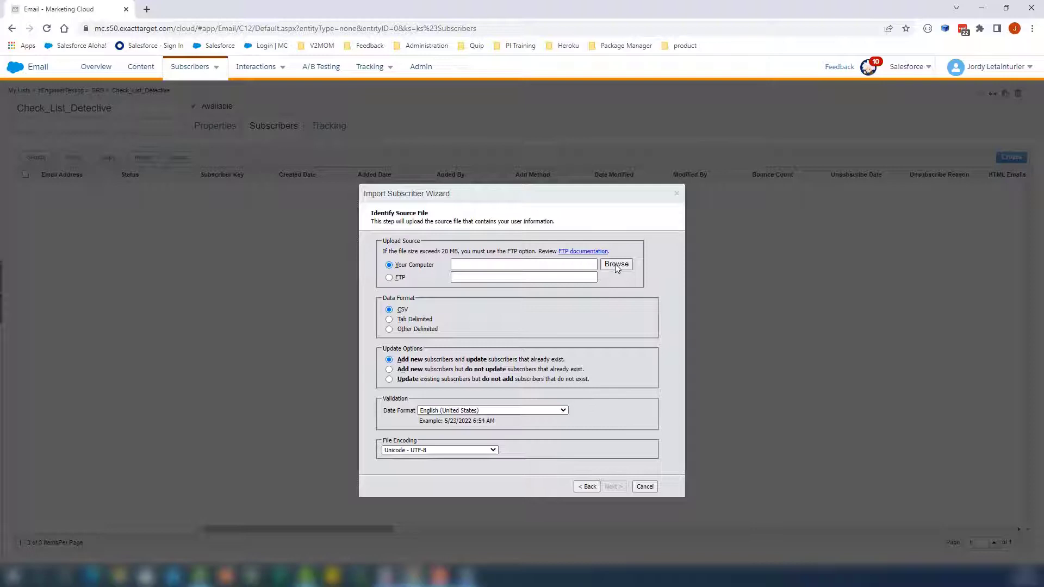
pyautogui.click(615, 264)
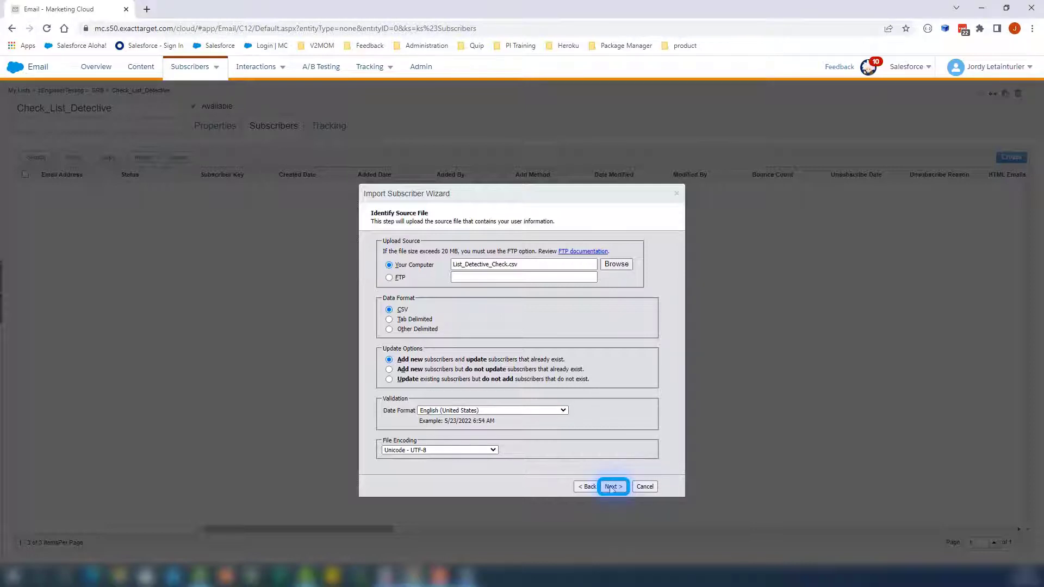
pyautogui.click(611, 487)
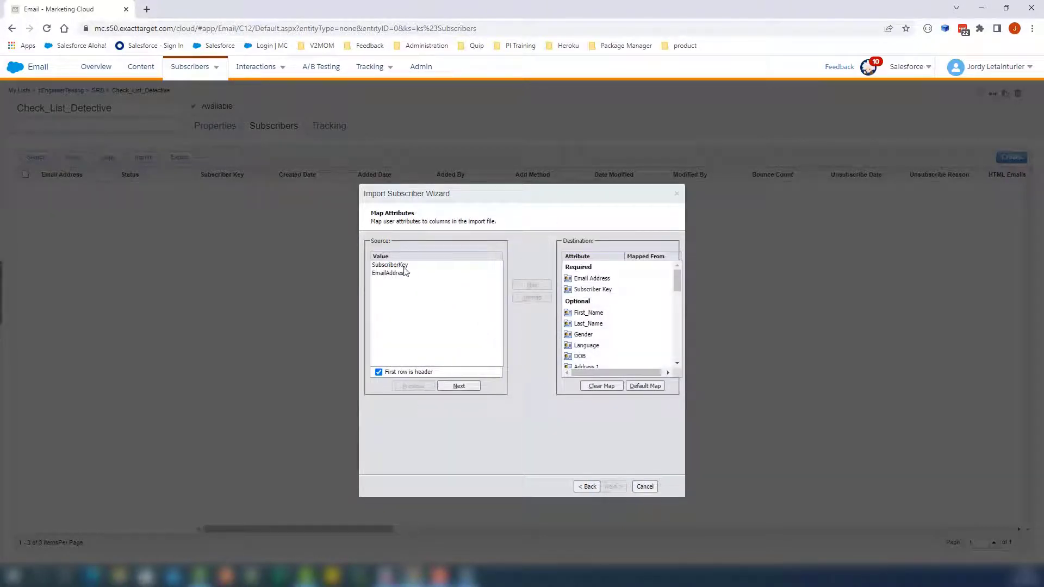
# Step: Map SubscriberKey to Subscriber Key and EmailAddress to Email Address, then confirm mappings
pyautogui.click(389, 264)
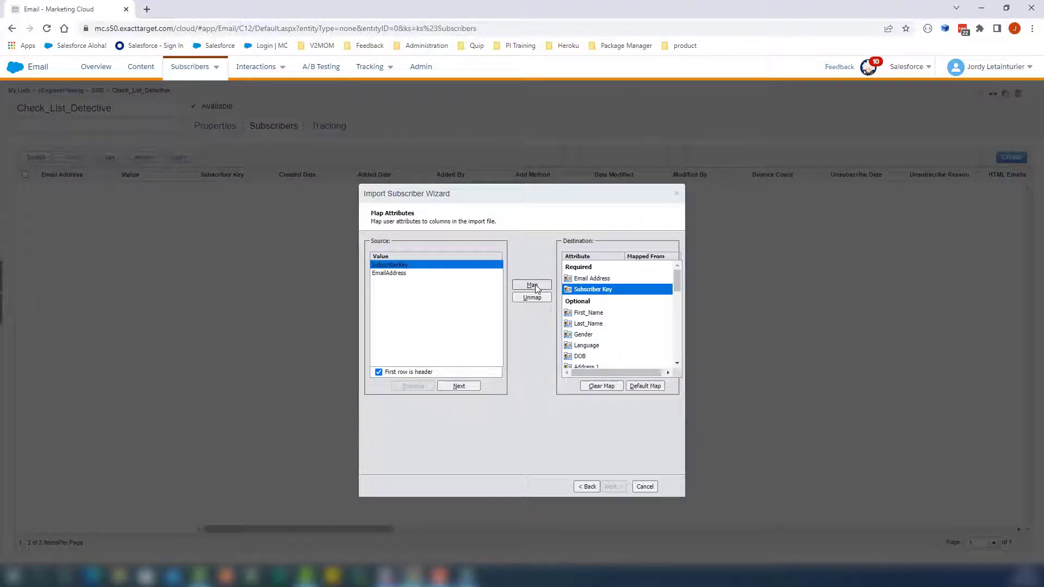
pyautogui.click(530, 284)
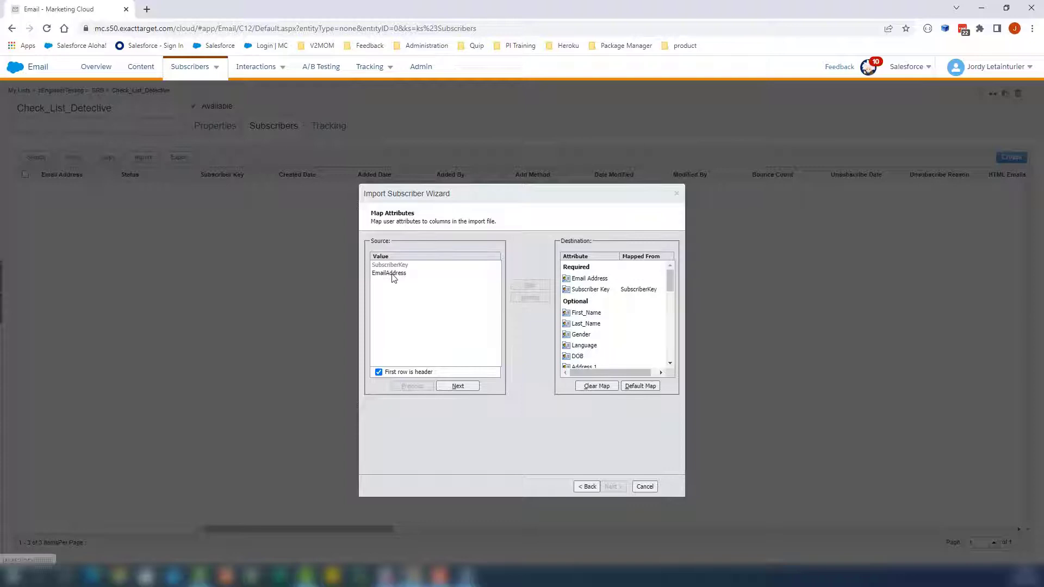
pyautogui.click(388, 273)
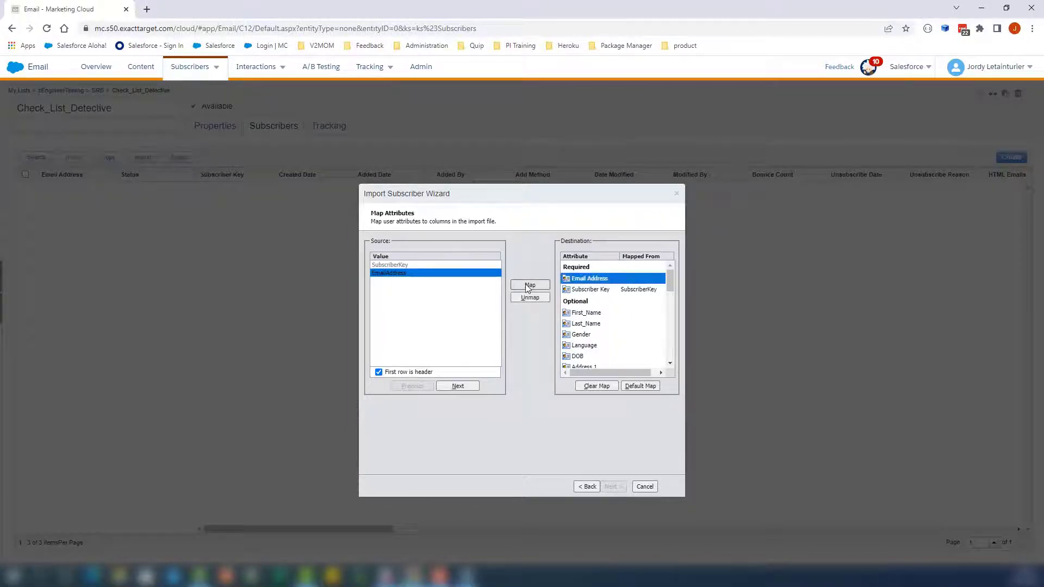
pyautogui.click(530, 284)
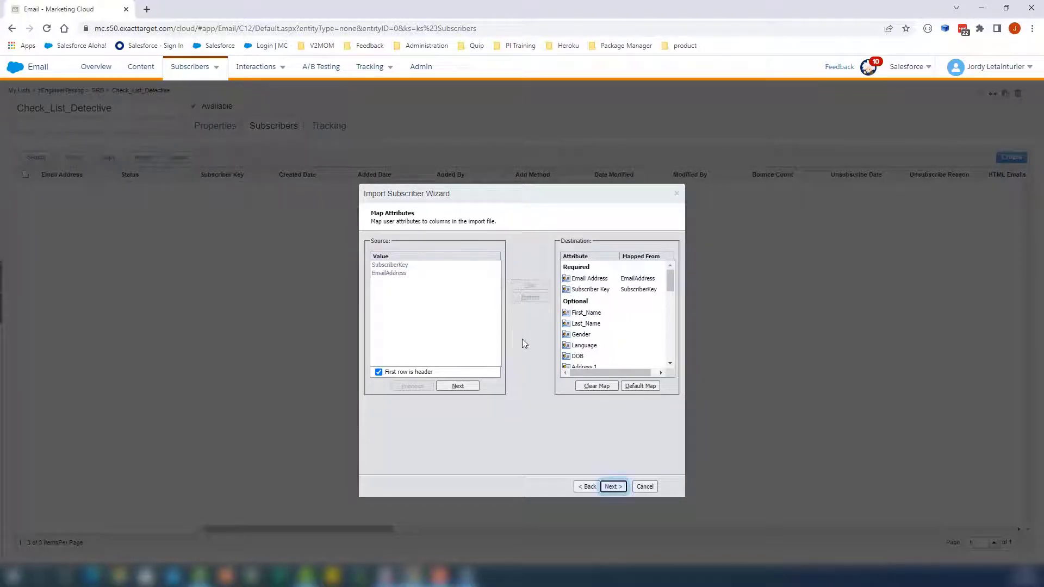
pyautogui.click(611, 486)
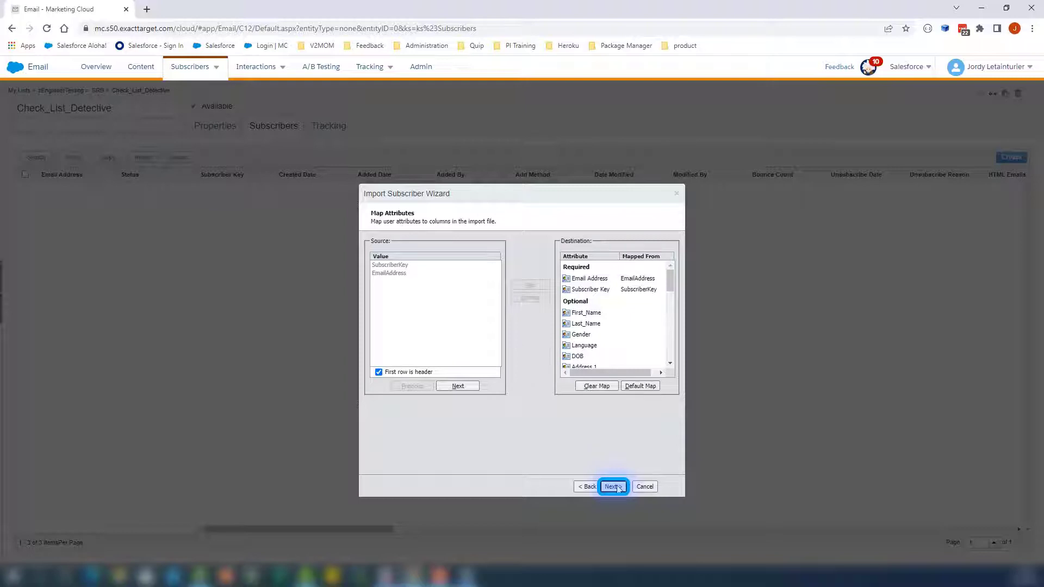
pyautogui.click(613, 486)
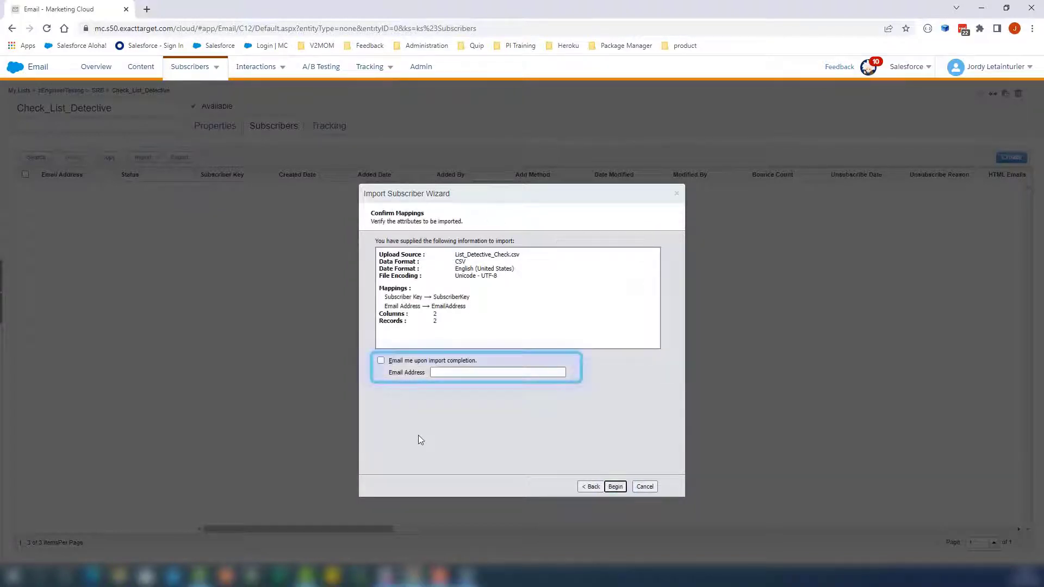
# Step: Run the import with 'Email me upon import completion' enabled, then close the wizard
pyautogui.click(381, 360)
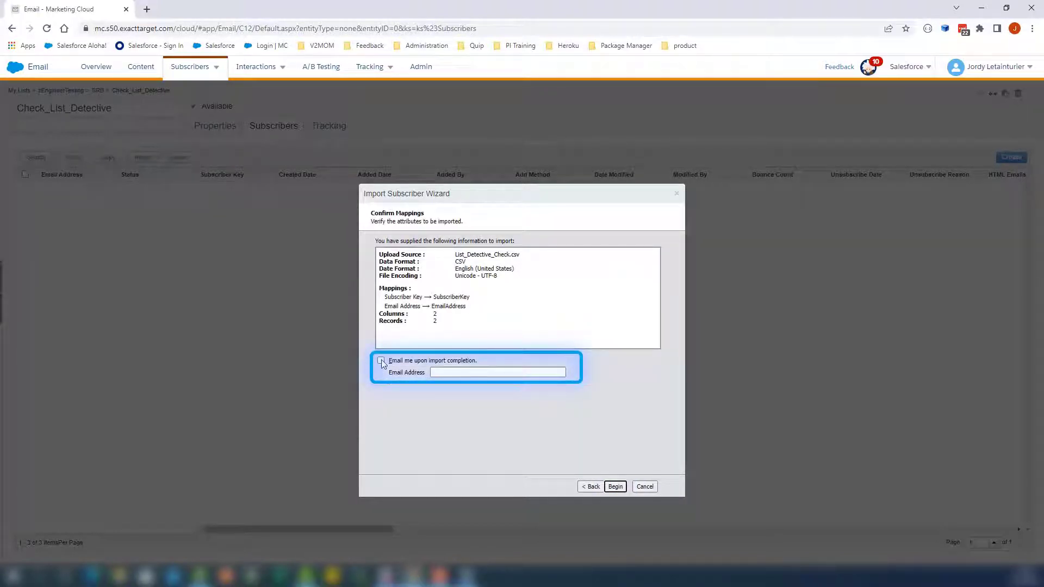
pyautogui.click(380, 359)
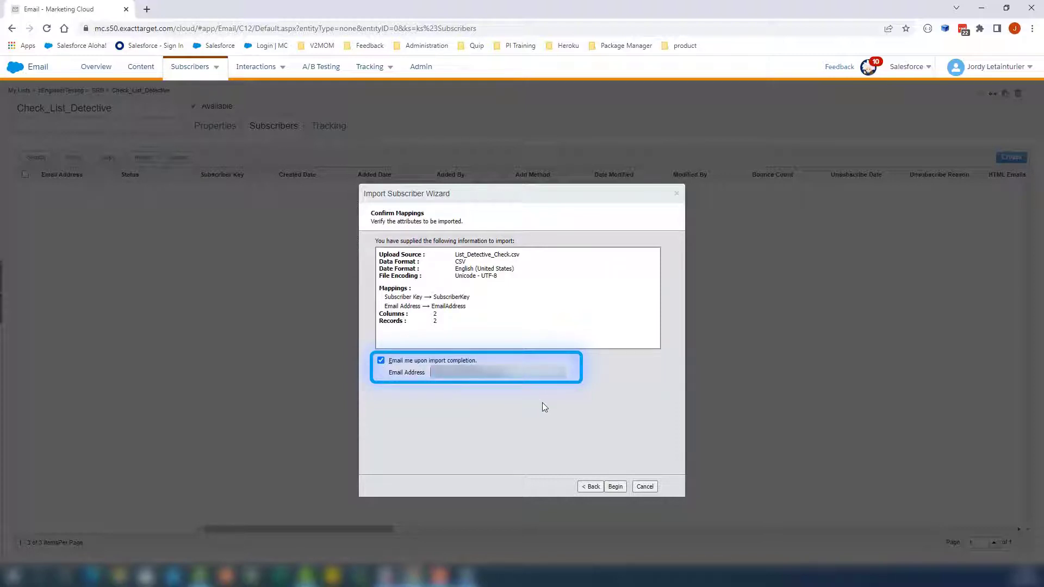
pyautogui.click(613, 486)
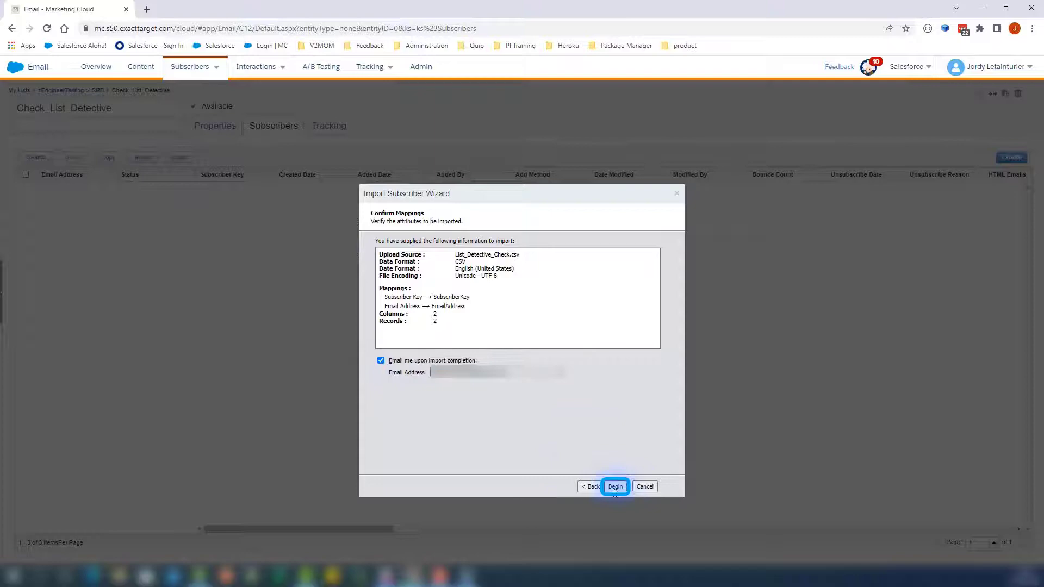
pyautogui.click(614, 487)
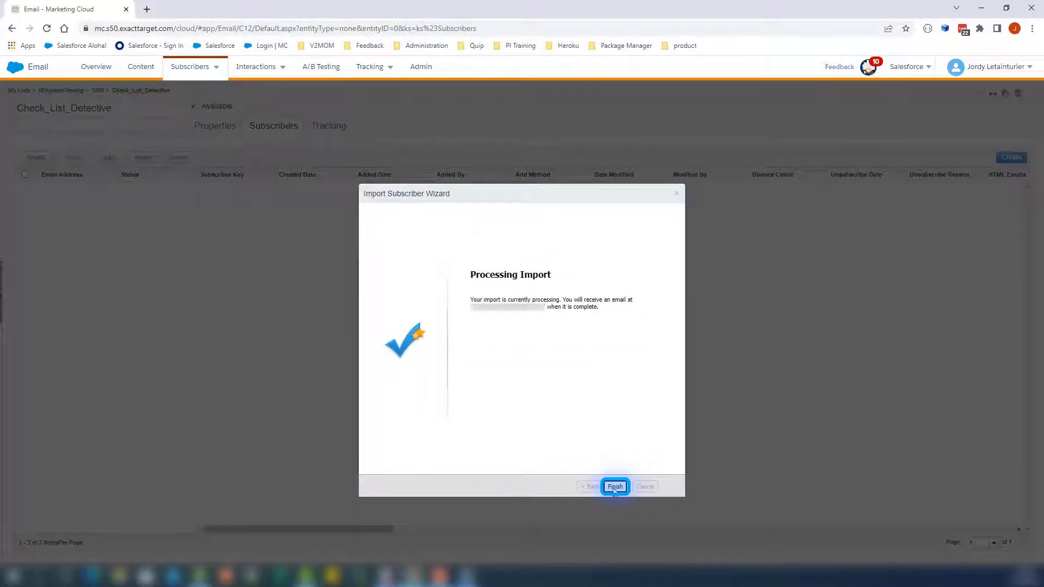
pyautogui.click(614, 486)
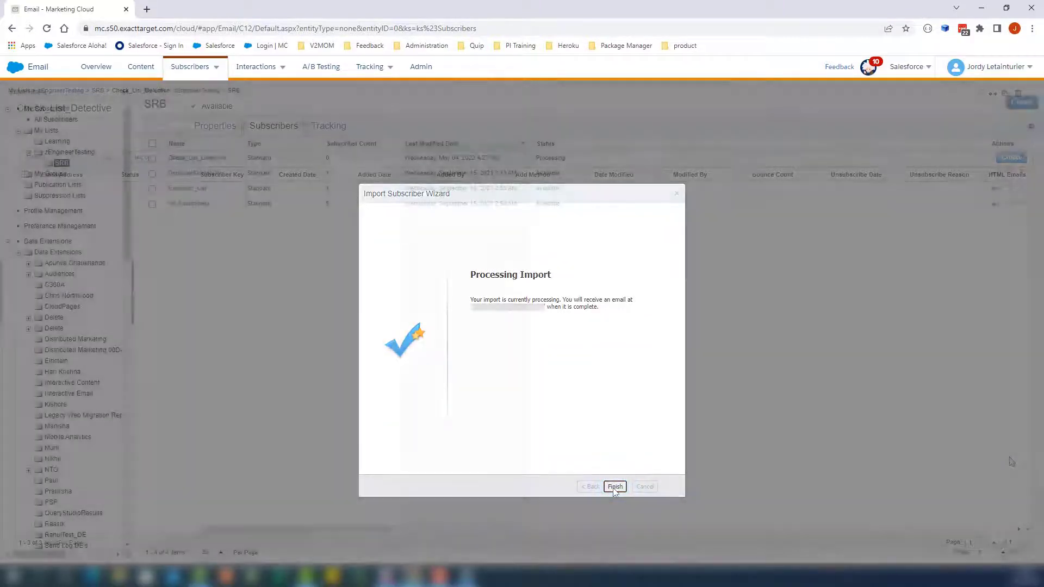
pyautogui.click(614, 486)
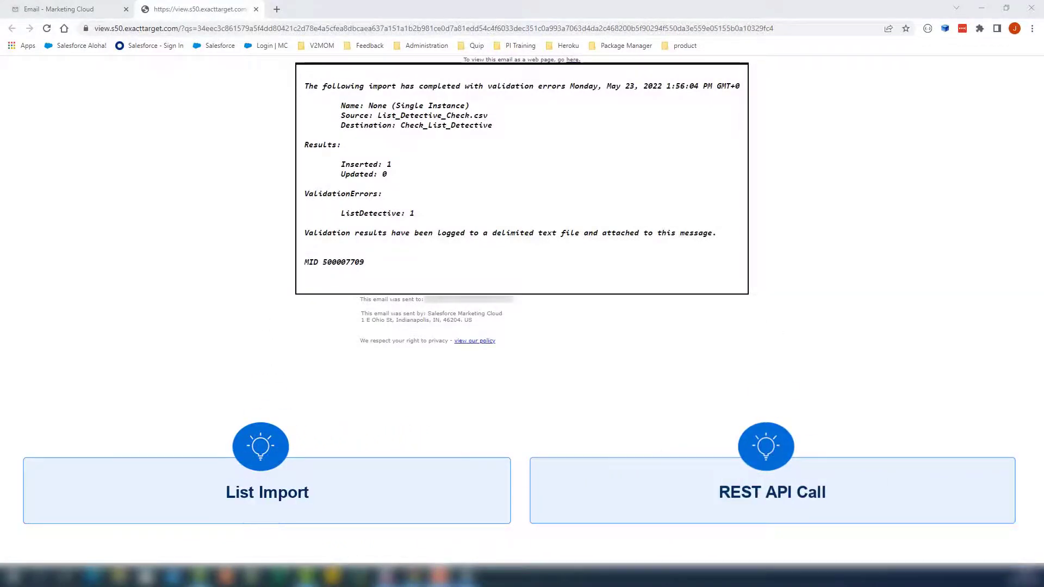
pyautogui.scroll(-3)
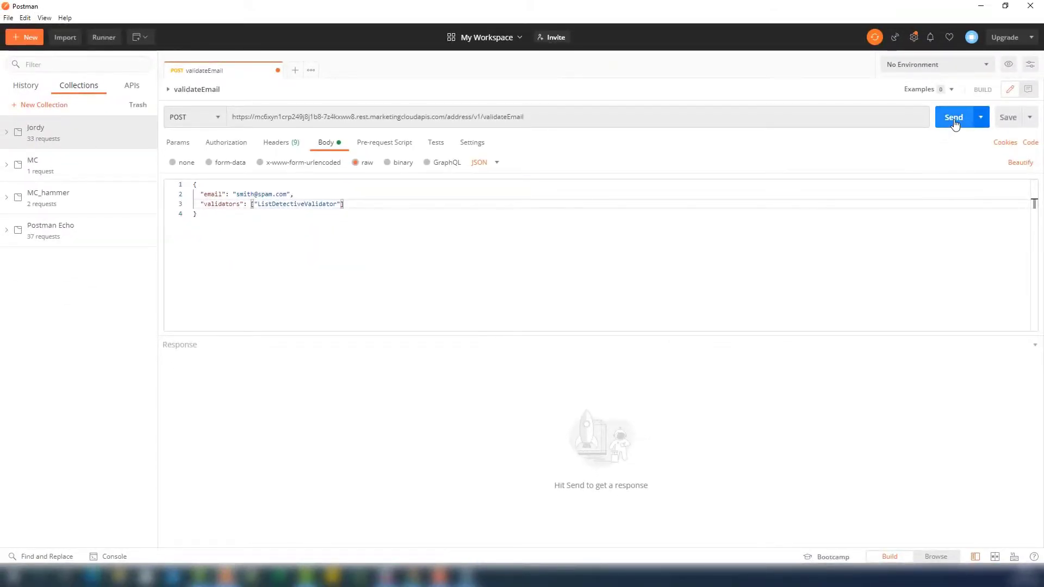
pyautogui.click(952, 117)
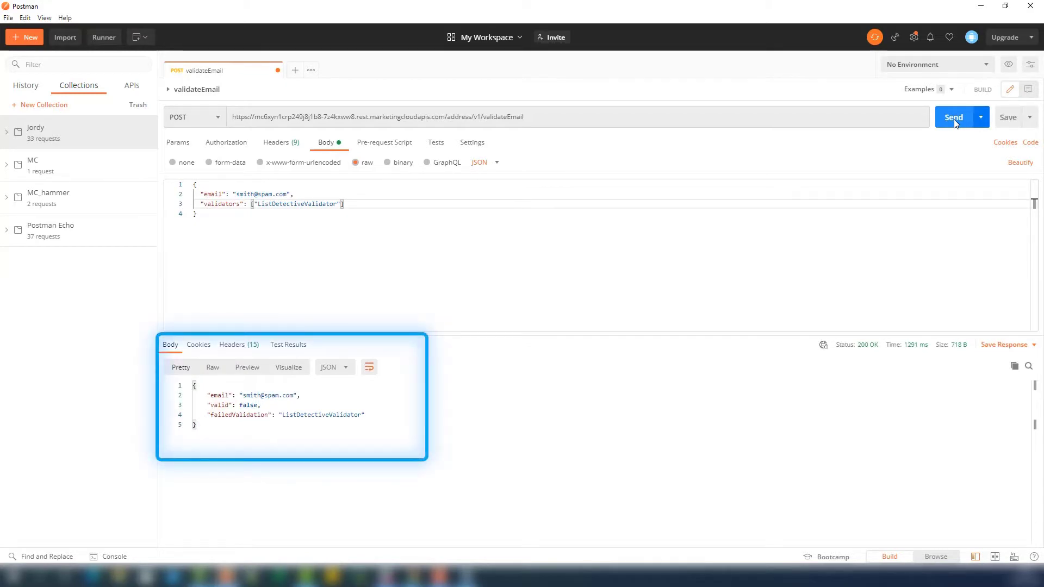